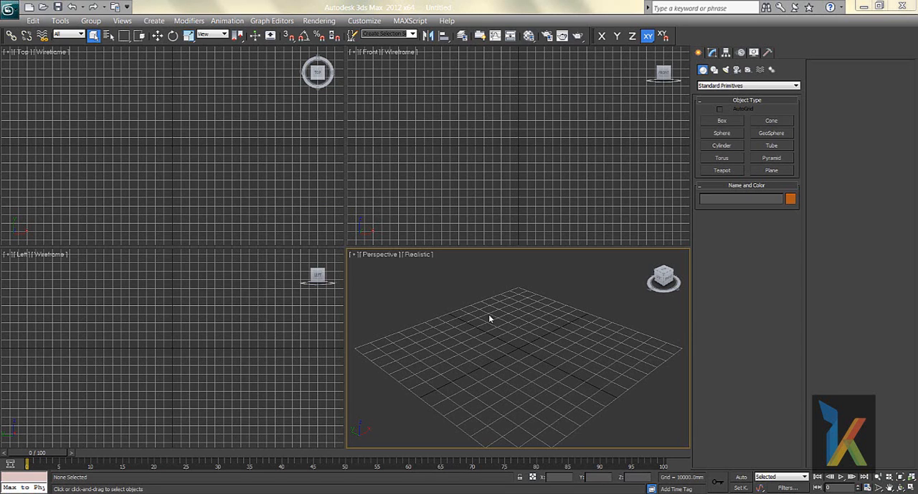
{"action": "mouse_move", "coordinate": [465, 244]}
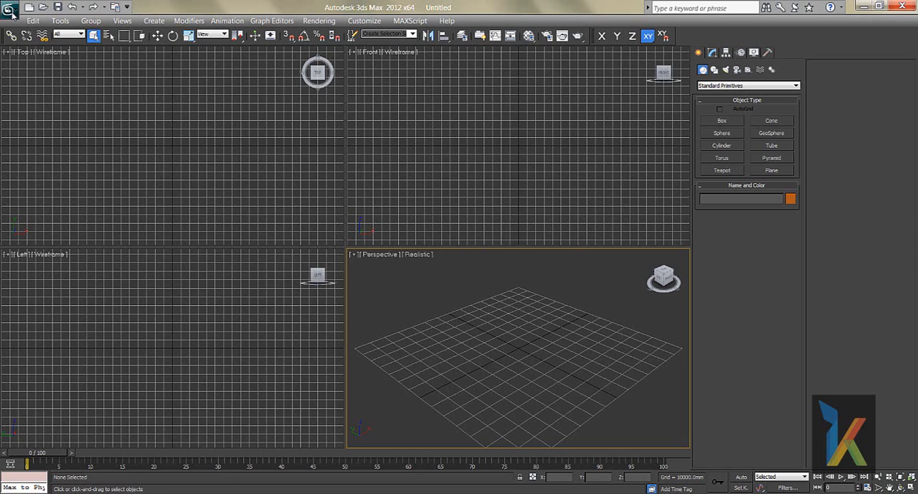
Start opening selection window.max from the application menu's Open command
{"action": "left_click", "coordinate": [10, 7]}
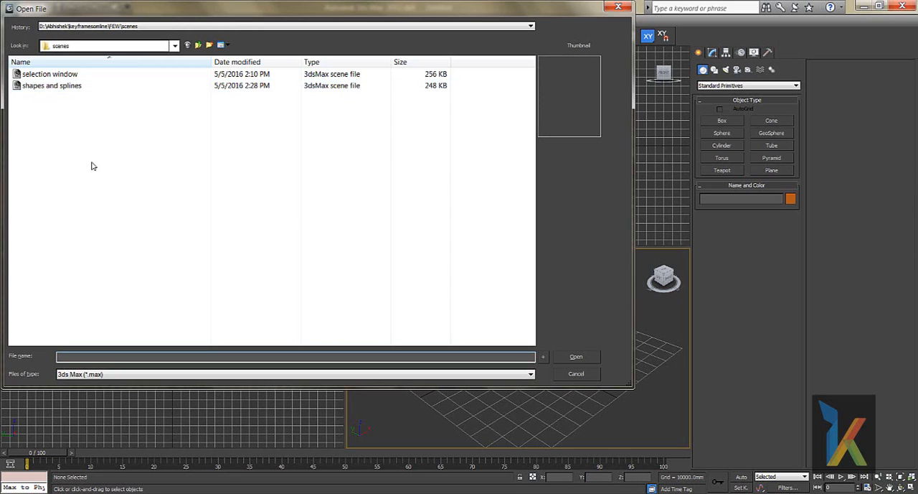
{"action": "mouse_move", "coordinate": [115, 125]}
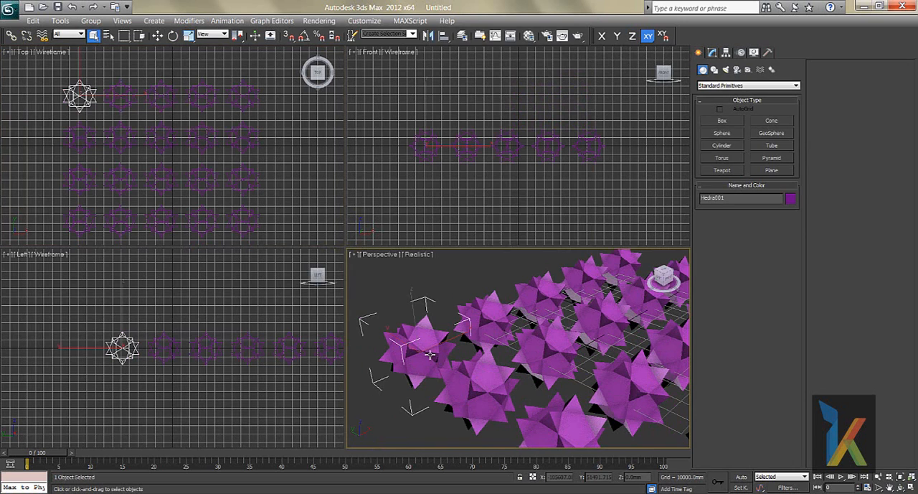
Switch the Perspective viewport display from Realistic to Shaded
{"action": "left_click", "coordinate": [417, 254]}
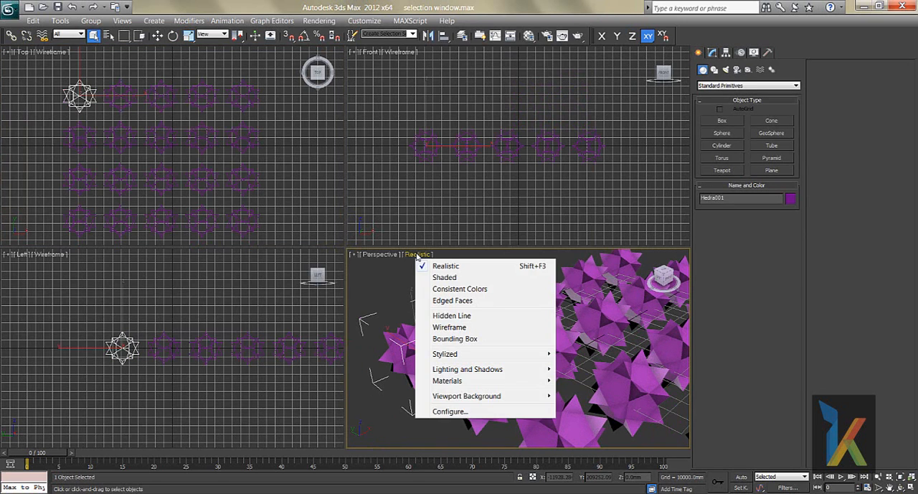
{"action": "left_click", "coordinate": [445, 277]}
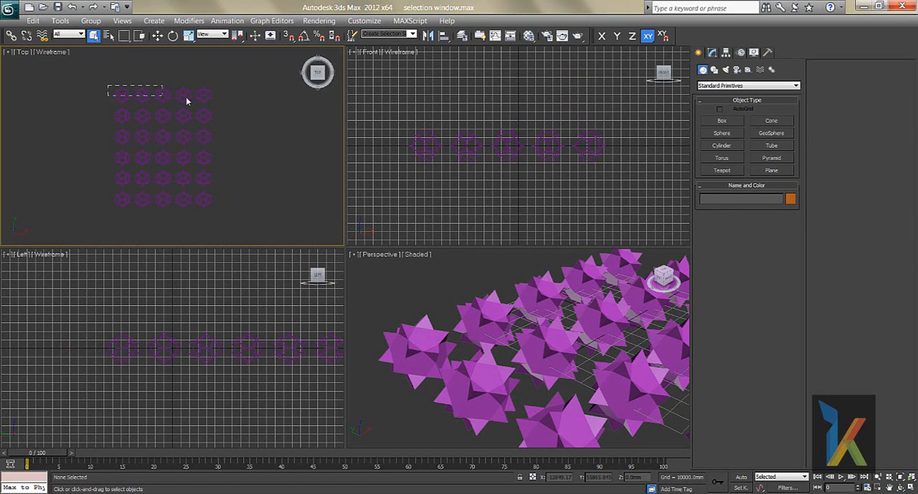
{"action": "left_click_drag", "start_coordinate": [107, 86], "coordinate": [215, 104]}
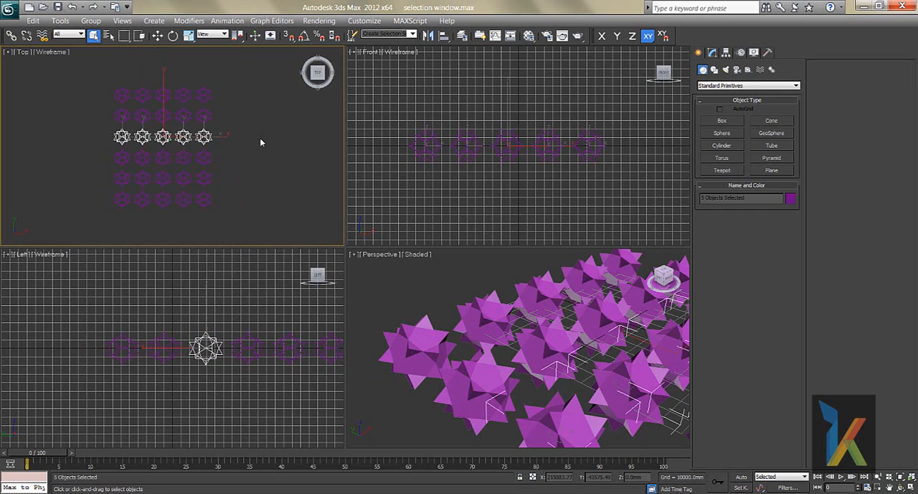
{"action": "left_click", "coordinate": [77, 74]}
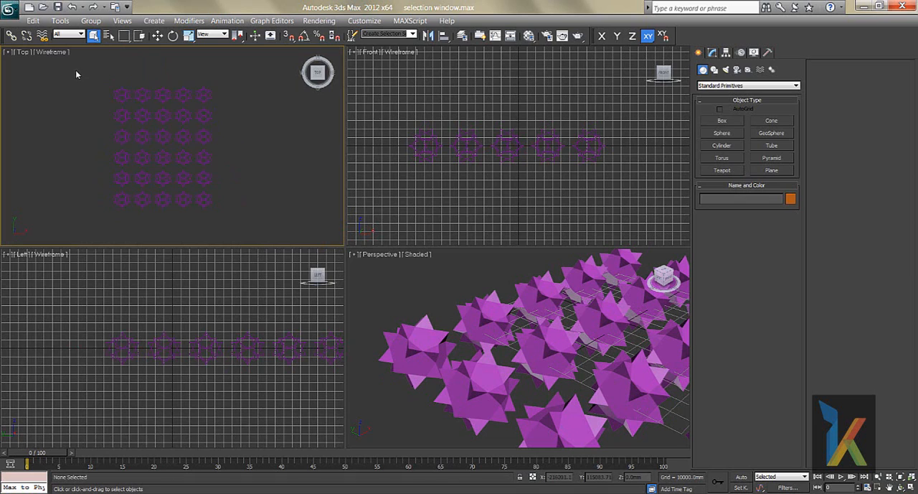
{"action": "left_click_drag", "start_coordinate": [74, 73], "coordinate": [110, 103]}
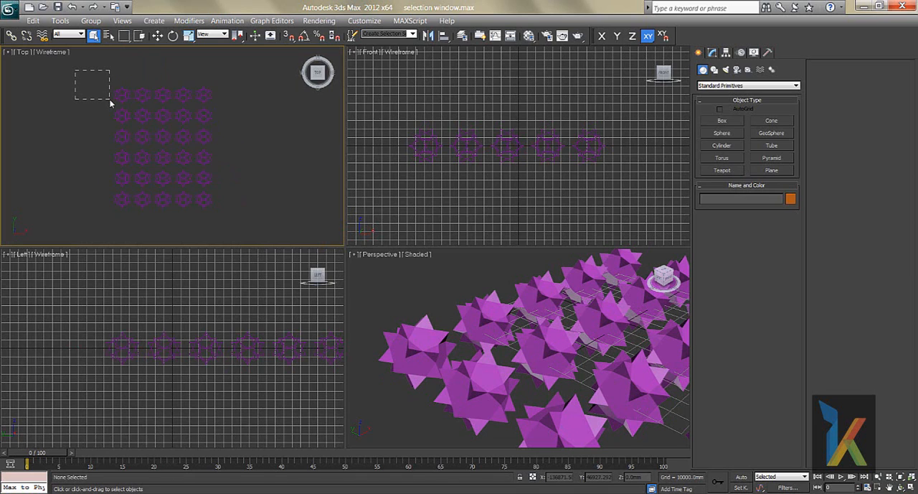
{"action": "left_click_drag", "start_coordinate": [111, 102], "coordinate": [111, 146]}
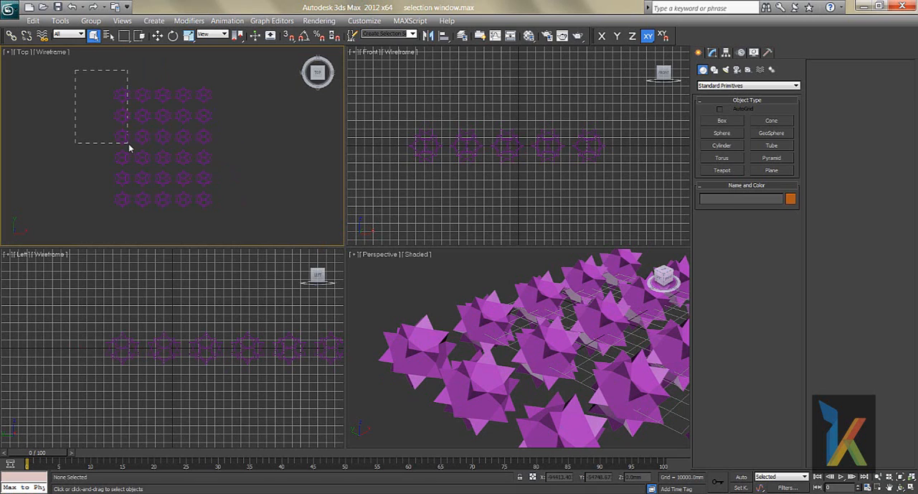
{"action": "left_click_drag", "start_coordinate": [75, 68], "coordinate": [128, 147]}
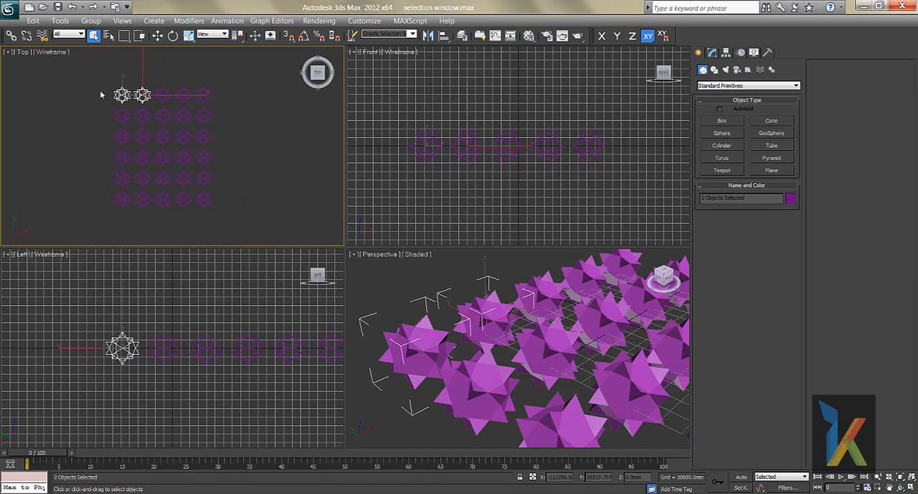
{"action": "left_click", "coordinate": [122, 96]}
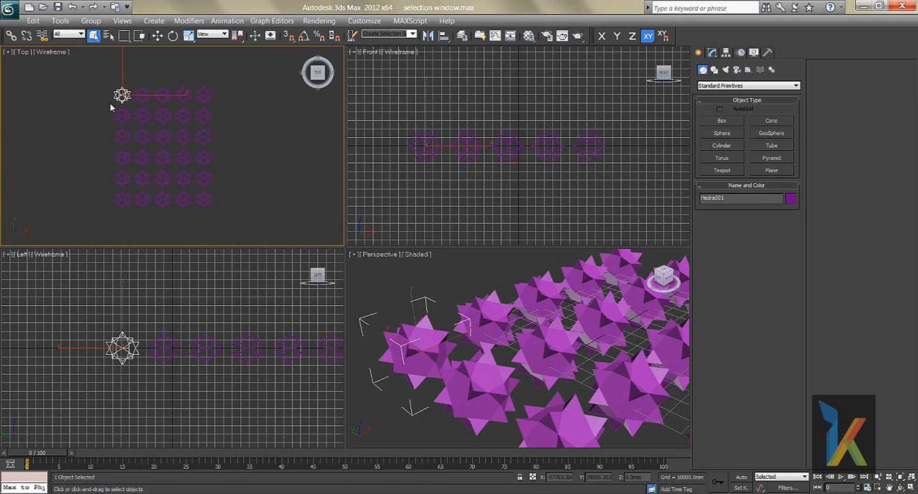
{"action": "left_click", "coordinate": [144, 95]}
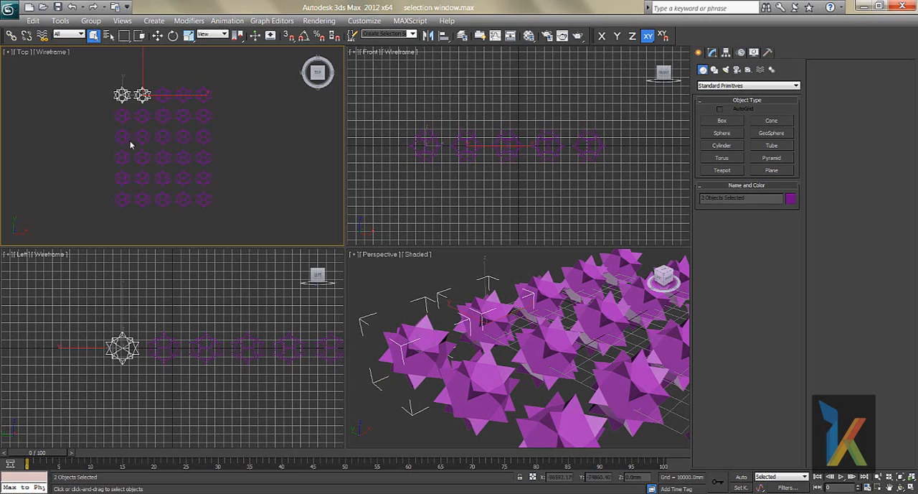
{"action": "left_click_drag", "start_coordinate": [91, 68], "coordinate": [242, 98]}
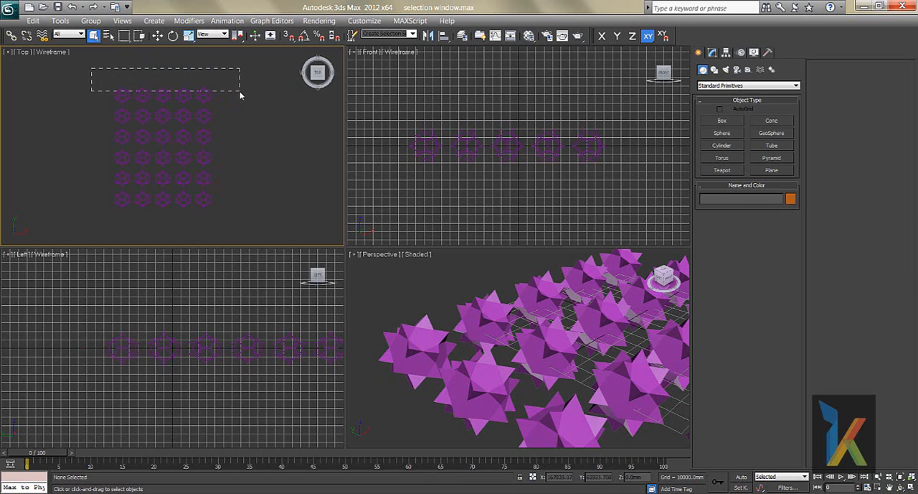
{"action": "left_click_drag", "start_coordinate": [92, 72], "coordinate": [241, 98]}
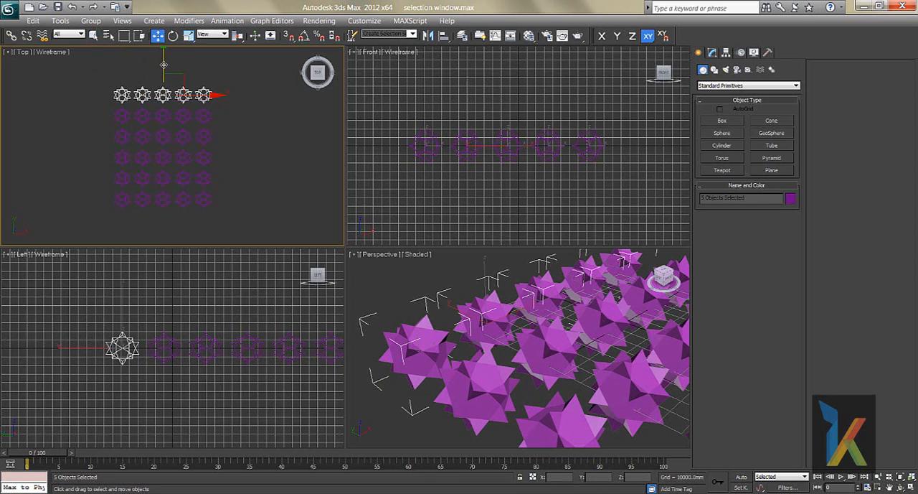
{"action": "left_click", "coordinate": [192, 71]}
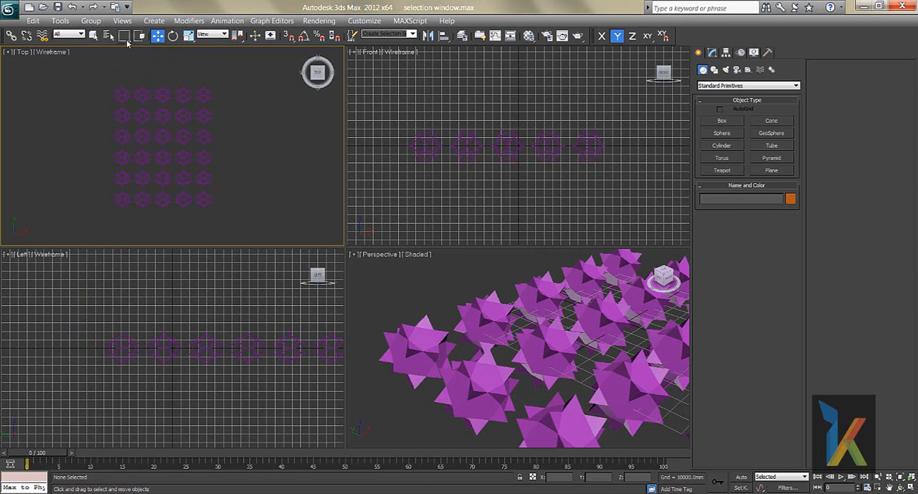
Try other selection region shapes to select 12 hedra in the top three rows, excluding the left column
{"action": "left_click", "coordinate": [123, 36]}
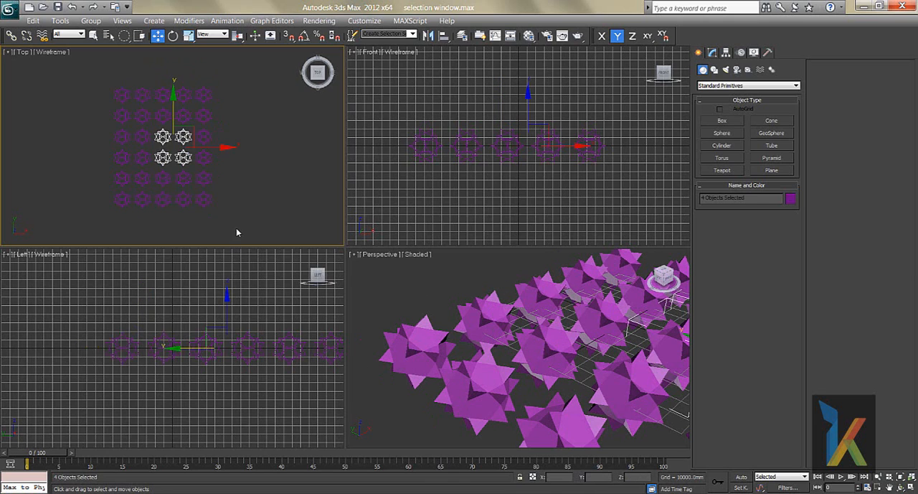
{"action": "left_click", "coordinate": [151, 150]}
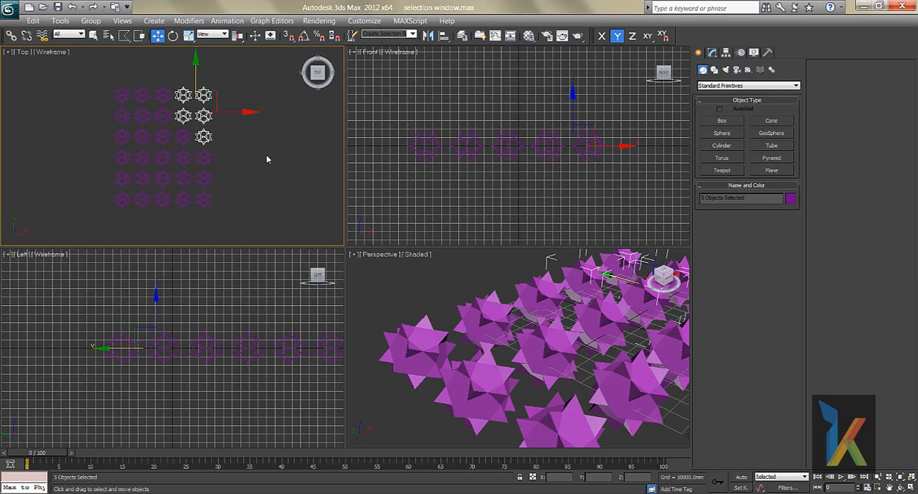
{"action": "left_click", "coordinate": [108, 35]}
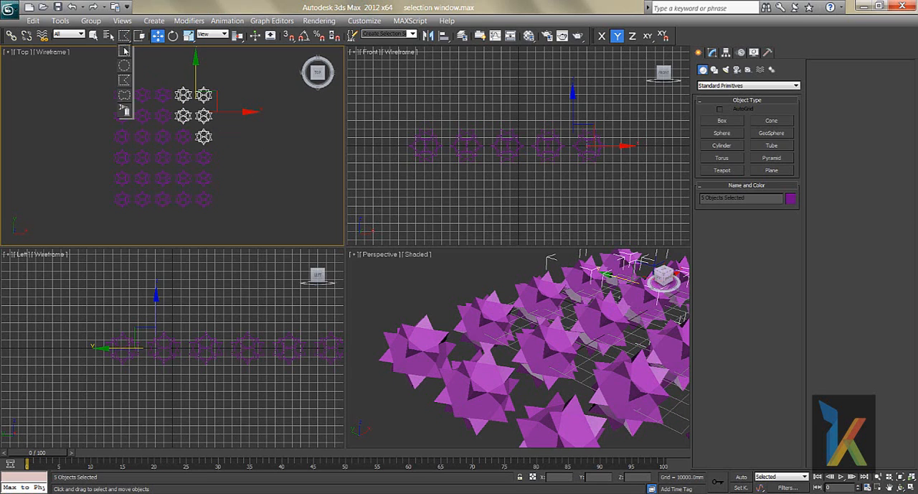
{"action": "left_click", "coordinate": [123, 95]}
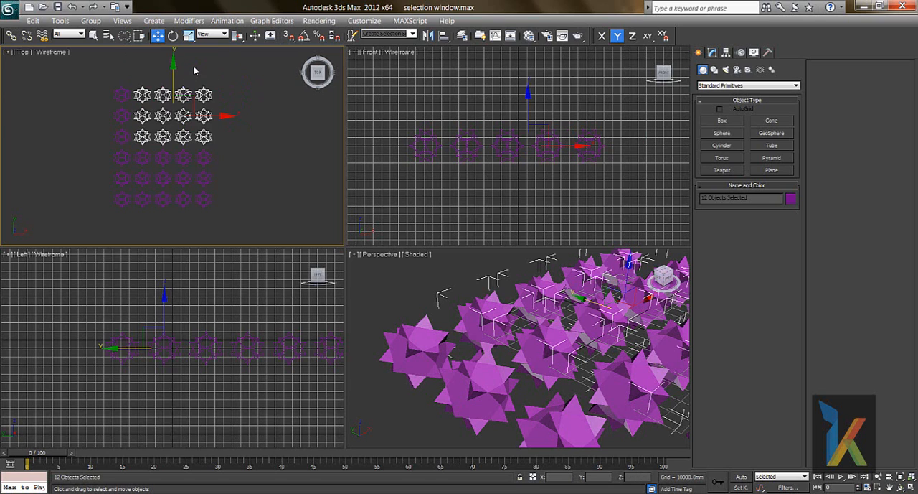
Clear the selection and drag a region around the right column of hedra
{"action": "left_click", "coordinate": [215, 86]}
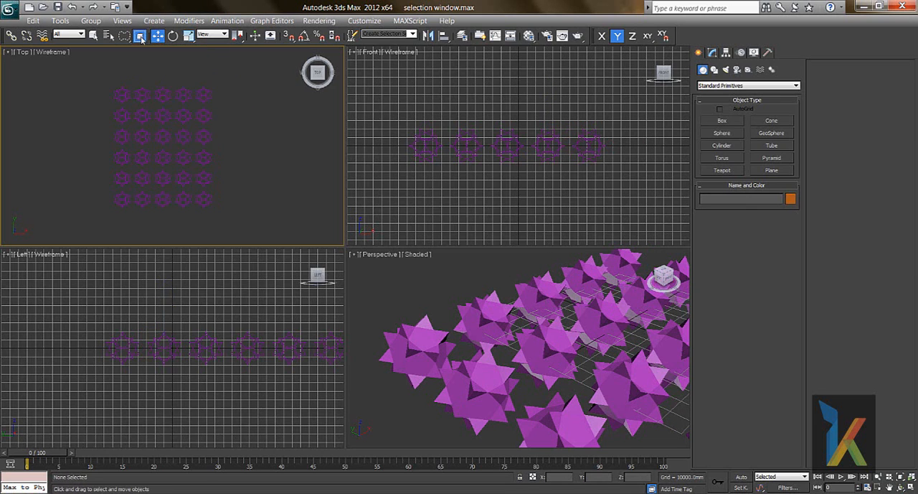
{"action": "left_click_drag", "start_coordinate": [172, 68], "coordinate": [179, 151]}
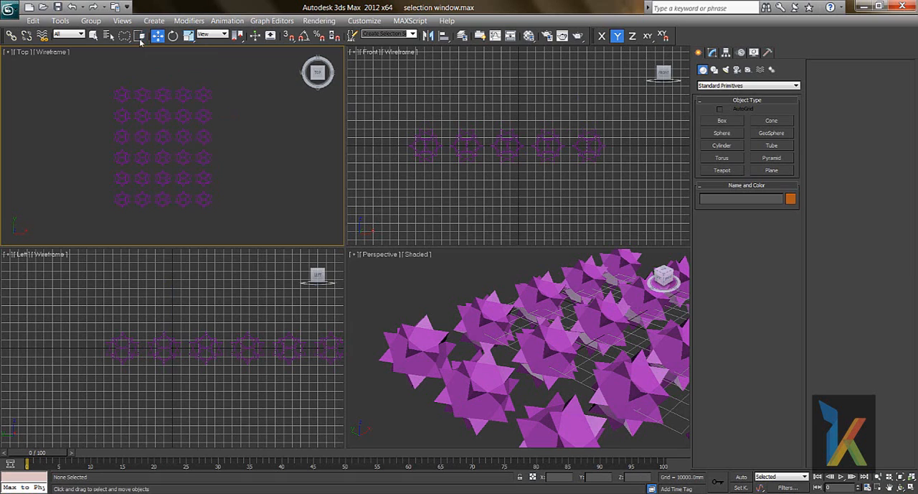
{"action": "mouse_move", "coordinate": [173, 75]}
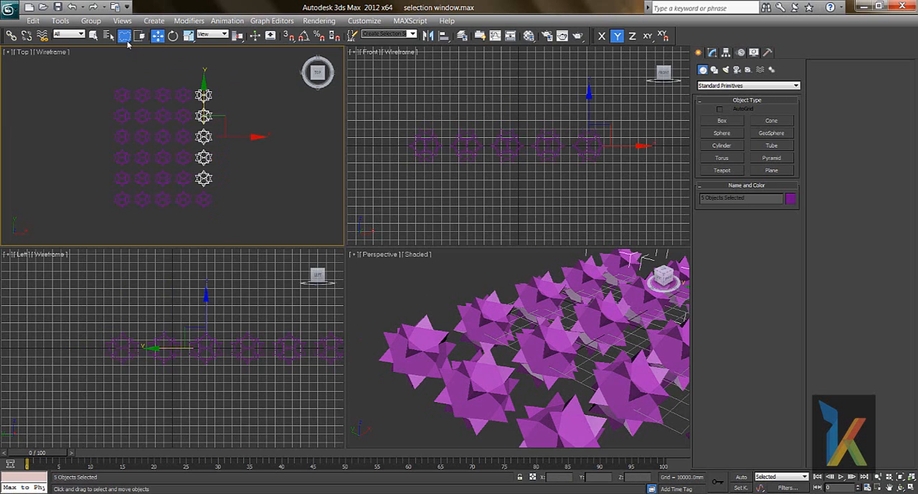
{"action": "left_click", "coordinate": [106, 34]}
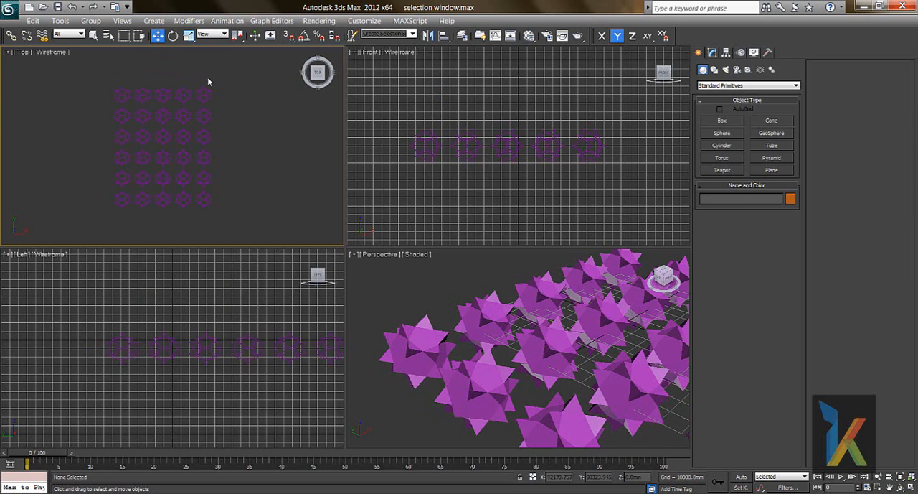
{"action": "mouse_move", "coordinate": [193, 121]}
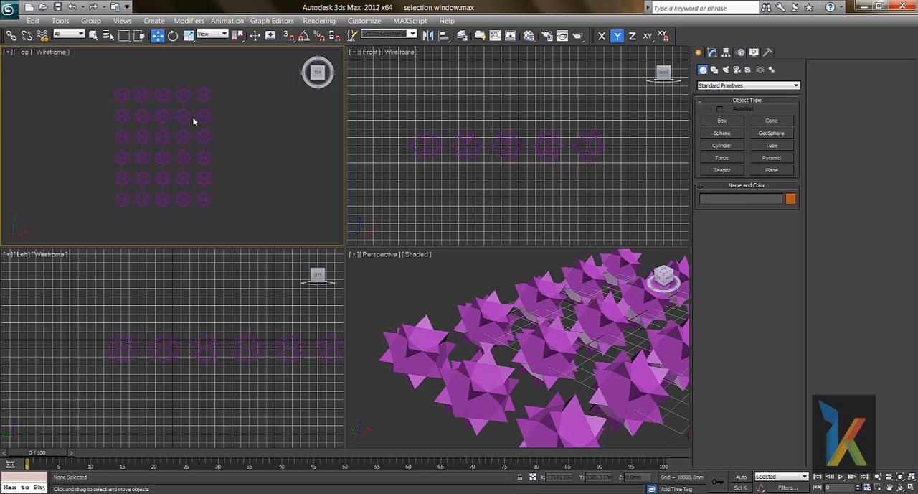
{"action": "mouse_move", "coordinate": [123, 100]}
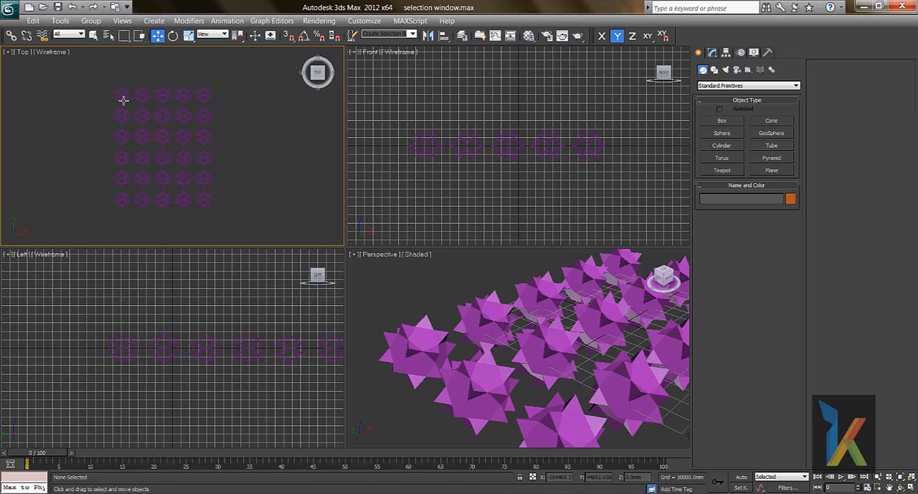
{"action": "left_click", "coordinate": [122, 94]}
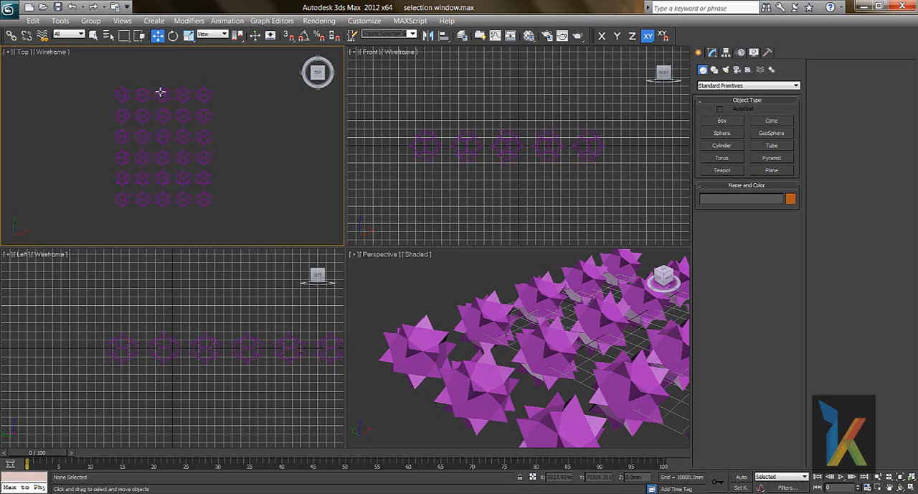
{"action": "left_click", "coordinate": [163, 94]}
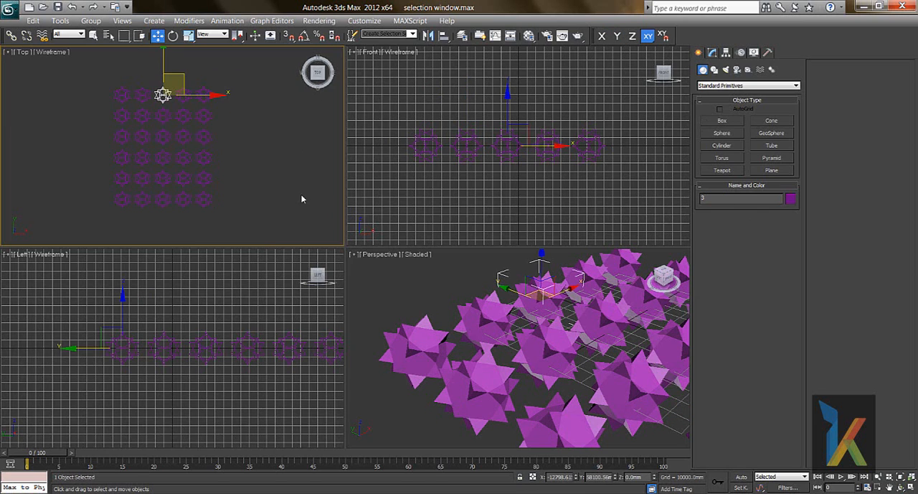
{"action": "left_click", "coordinate": [223, 149]}
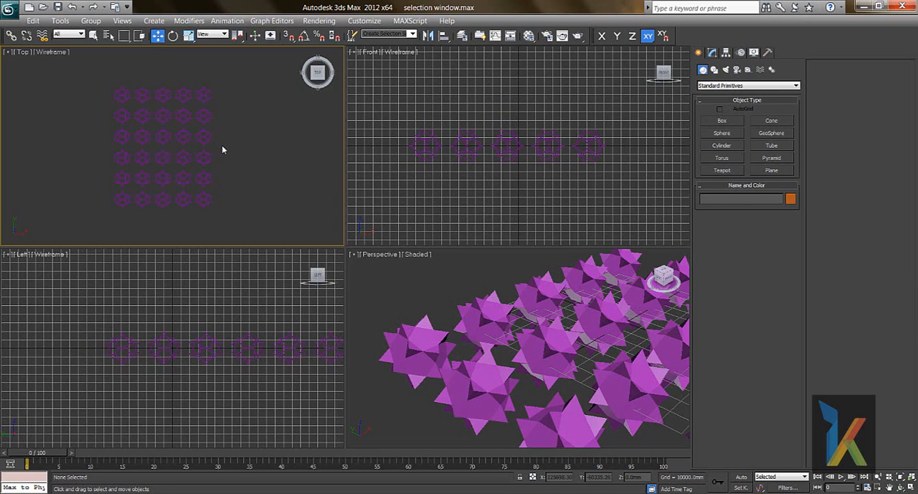
{"action": "mouse_move", "coordinate": [107, 35]}
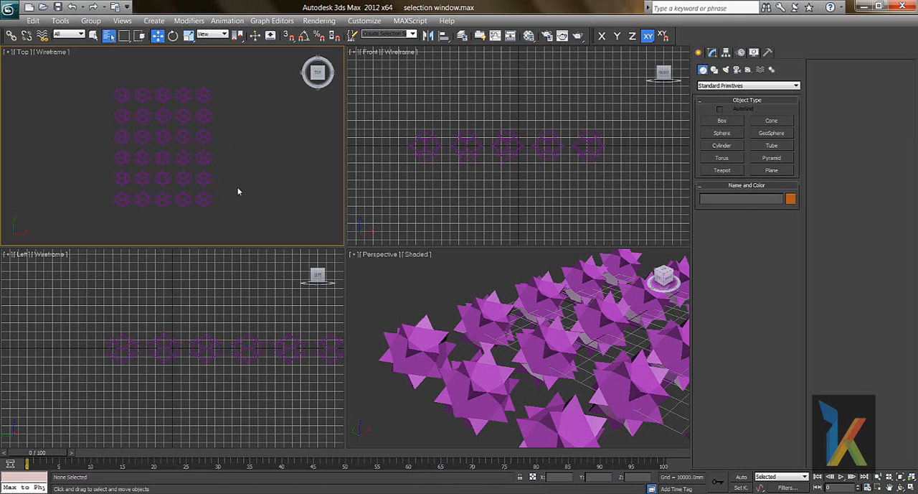
Pick hedra 1, 2 and 3 from the geometry list in Select From Scene
{"action": "left_click", "coordinate": [33, 20]}
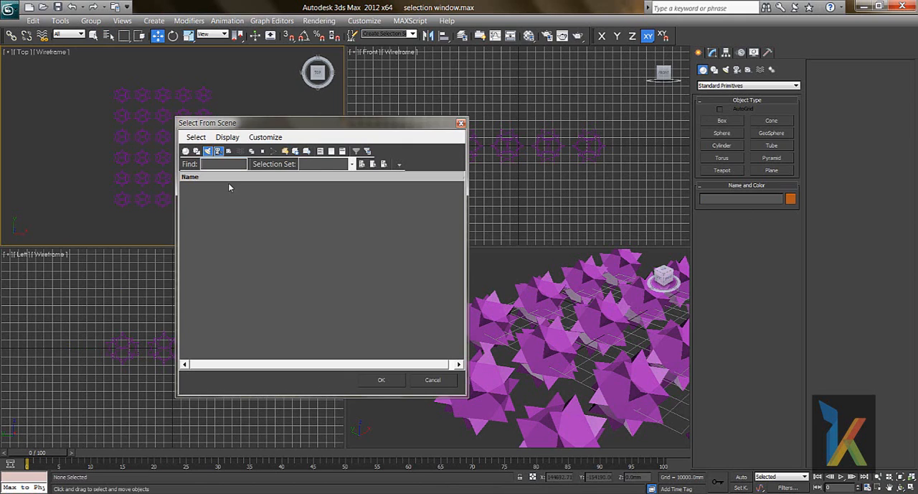
{"action": "left_click", "coordinate": [432, 379]}
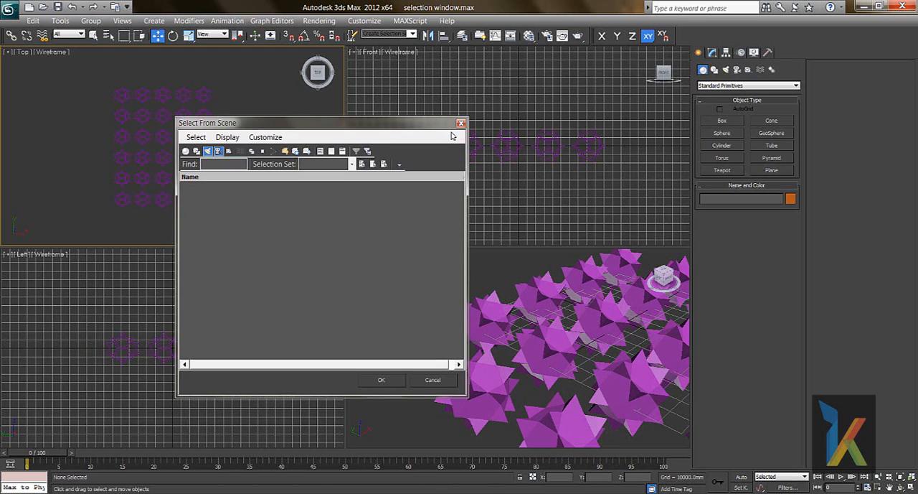
{"action": "mouse_move", "coordinate": [194, 196]}
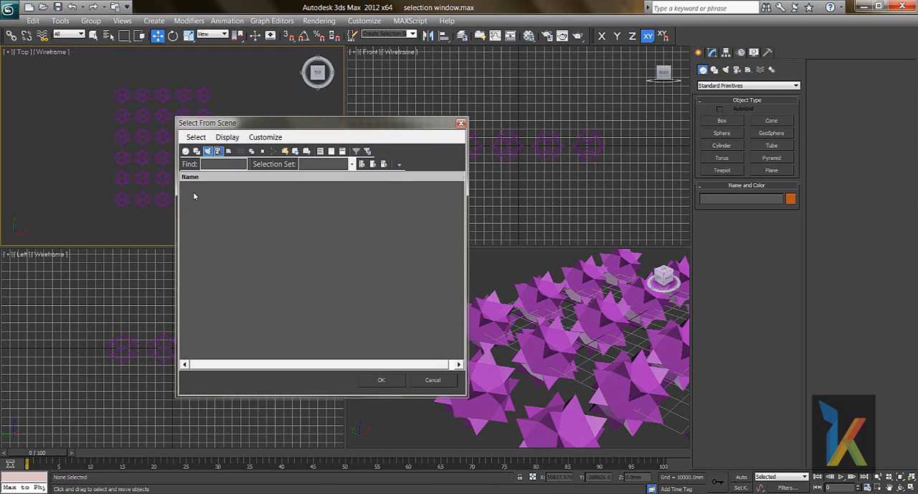
{"action": "mouse_move", "coordinate": [185, 150]}
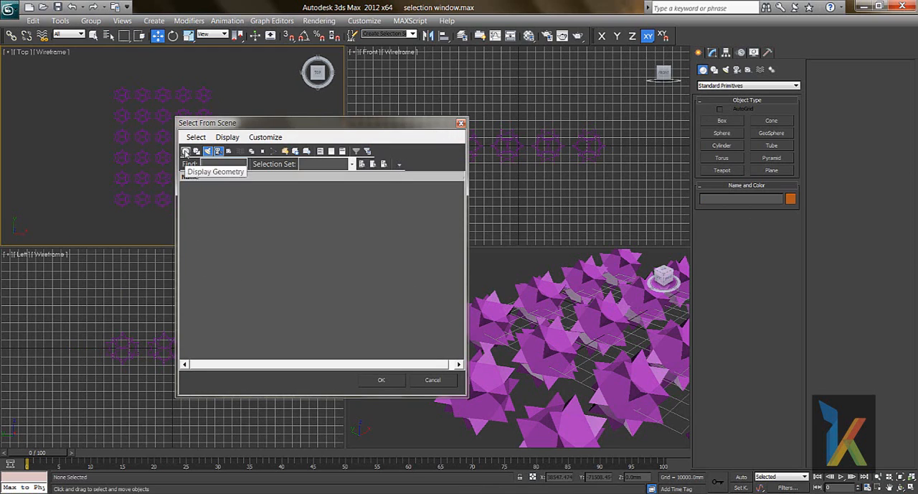
{"action": "left_click", "coordinate": [185, 151]}
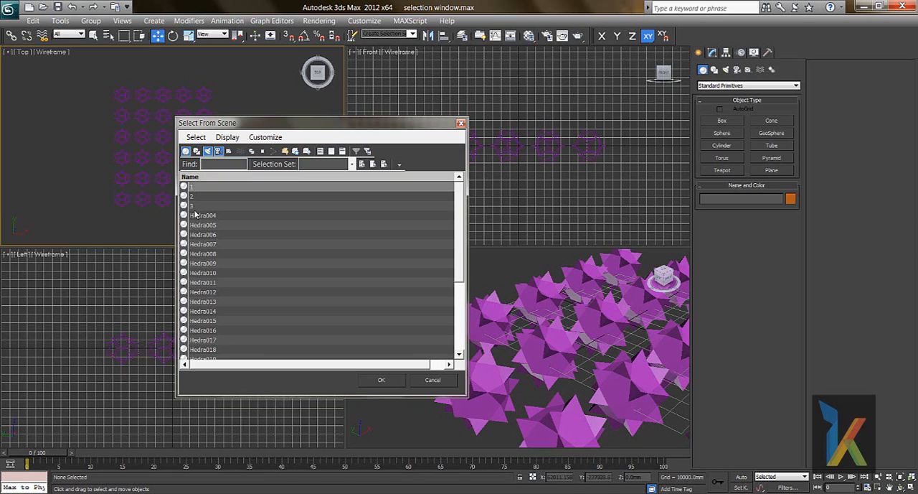
{"action": "mouse_move", "coordinate": [202, 363]}
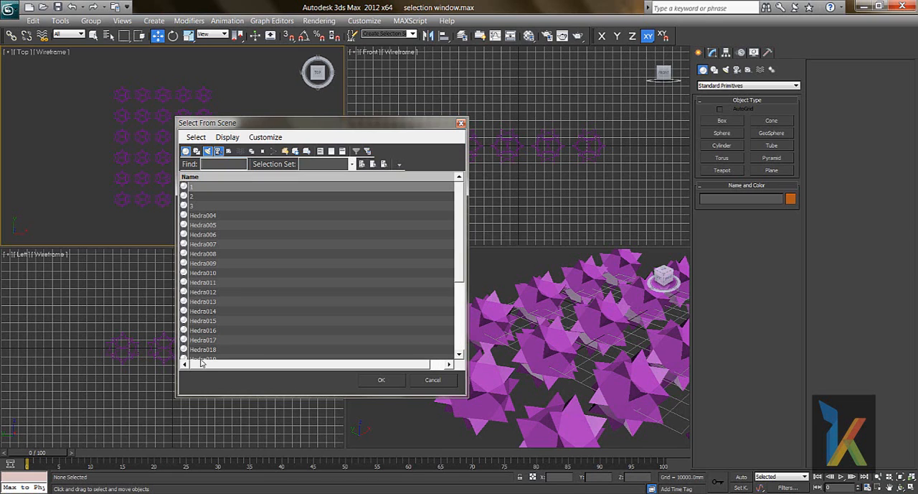
{"action": "mouse_move", "coordinate": [228, 151]}
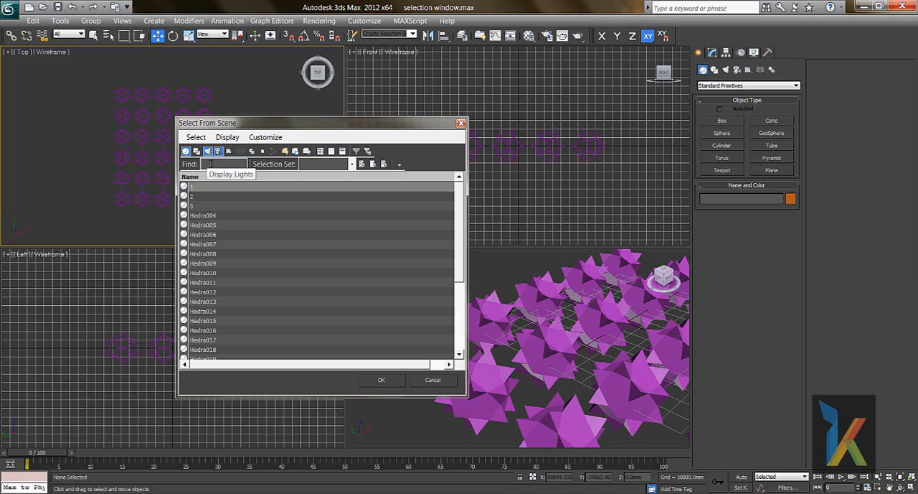
{"action": "mouse_move", "coordinate": [197, 151]}
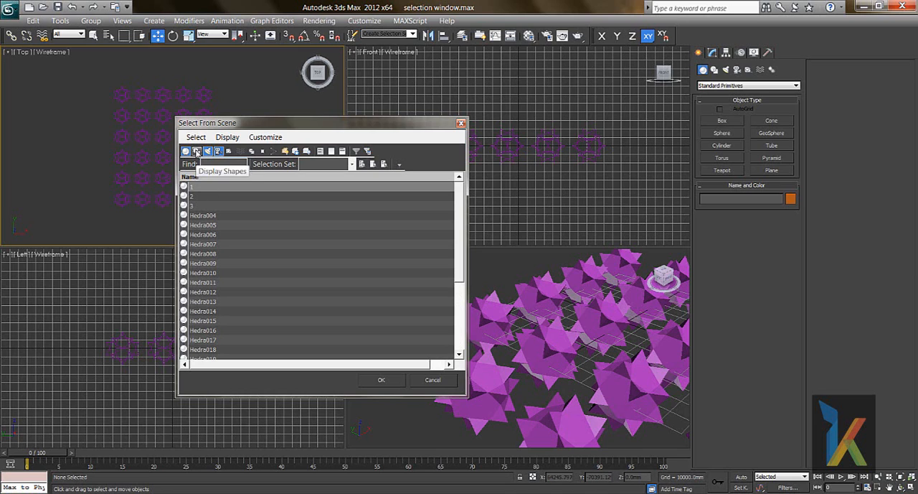
{"action": "left_click", "coordinate": [215, 186]}
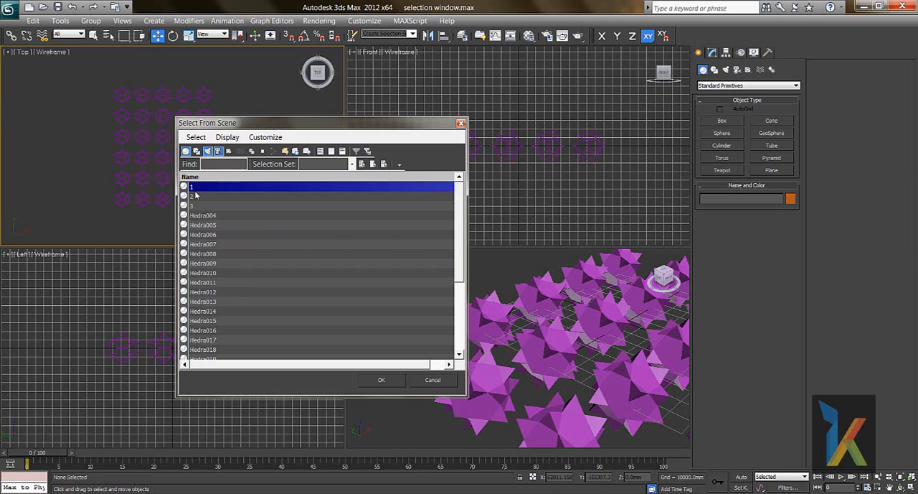
{"action": "left_click", "coordinate": [381, 379]}
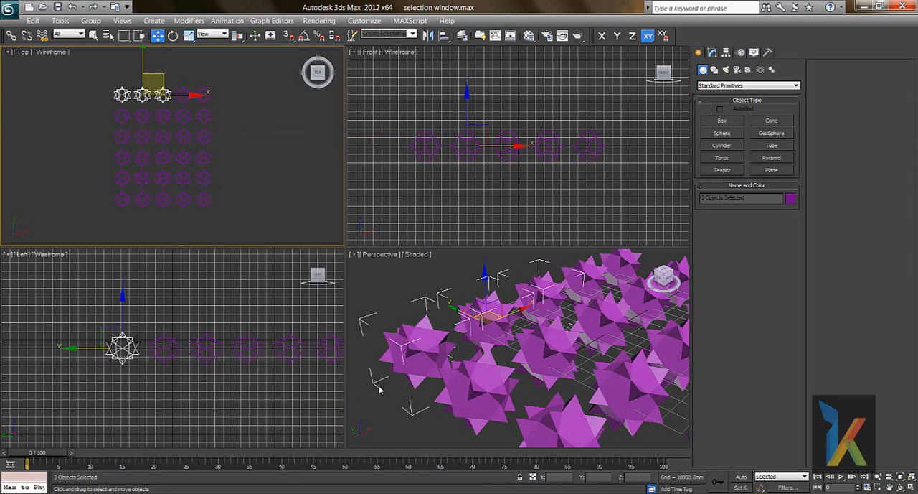
{"action": "mouse_move", "coordinate": [457, 318]}
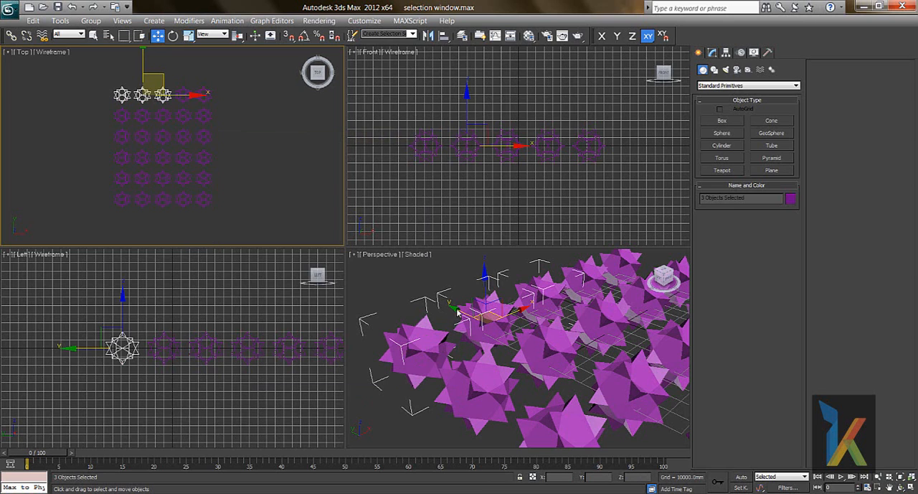
Deselect all hedra, then close the object name list without picking anything
{"action": "left_click", "coordinate": [616, 36]}
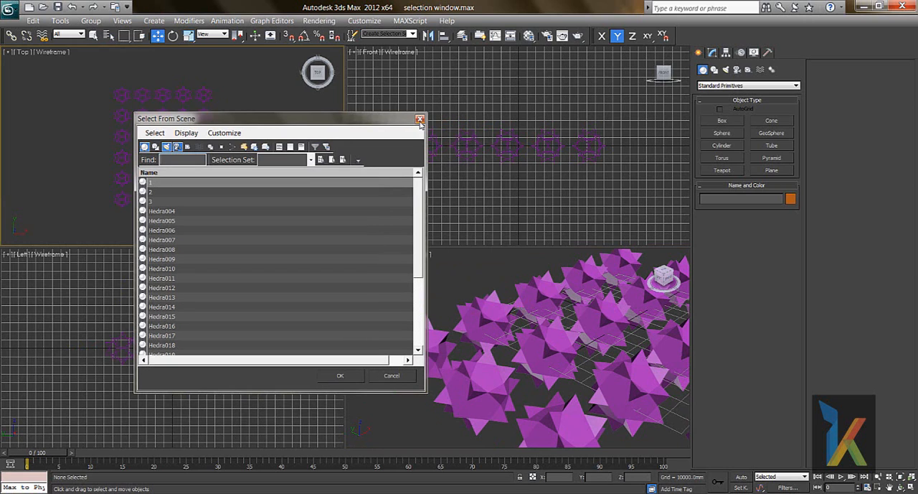
{"action": "left_click", "coordinate": [420, 118]}
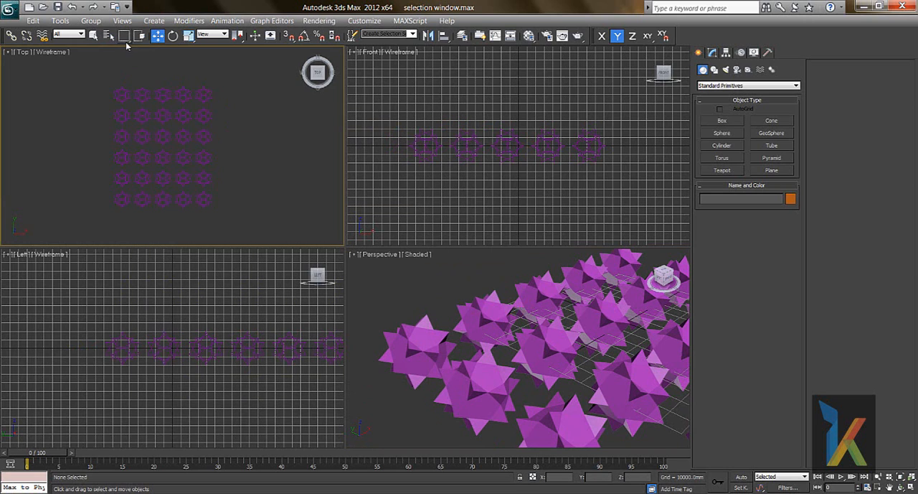
{"action": "mouse_move", "coordinate": [125, 36]}
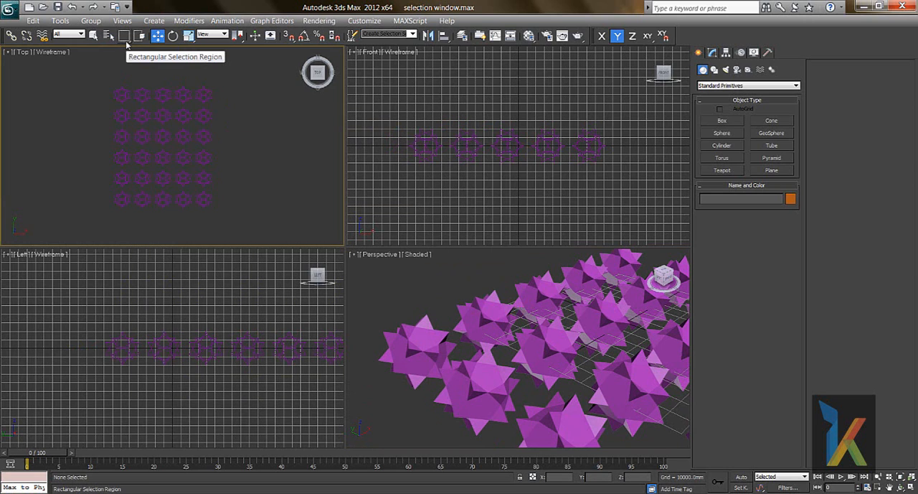
{"action": "mouse_move", "coordinate": [135, 77]}
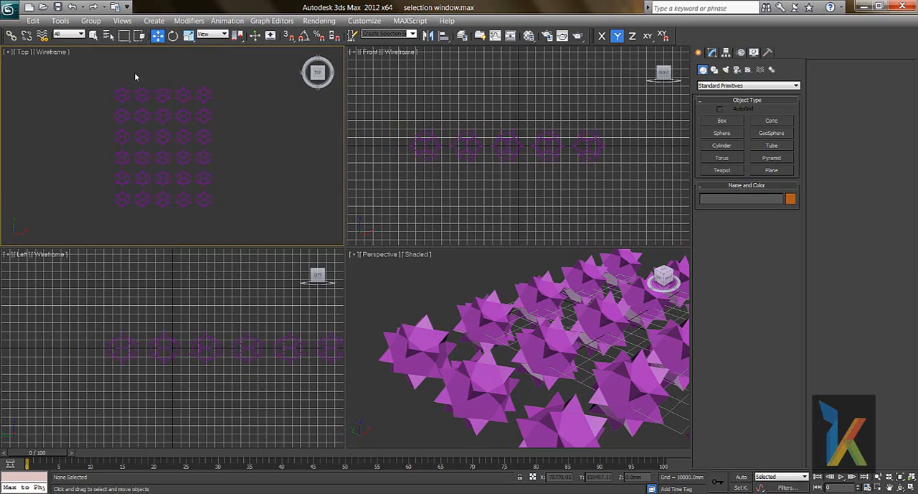